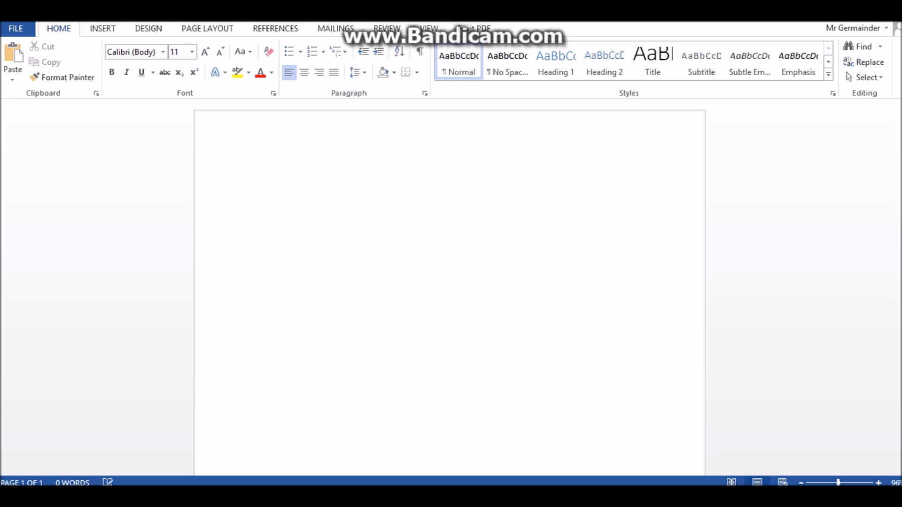
- Place the cursor on the blank page and show the Insert ribbon commands
click(256, 178)
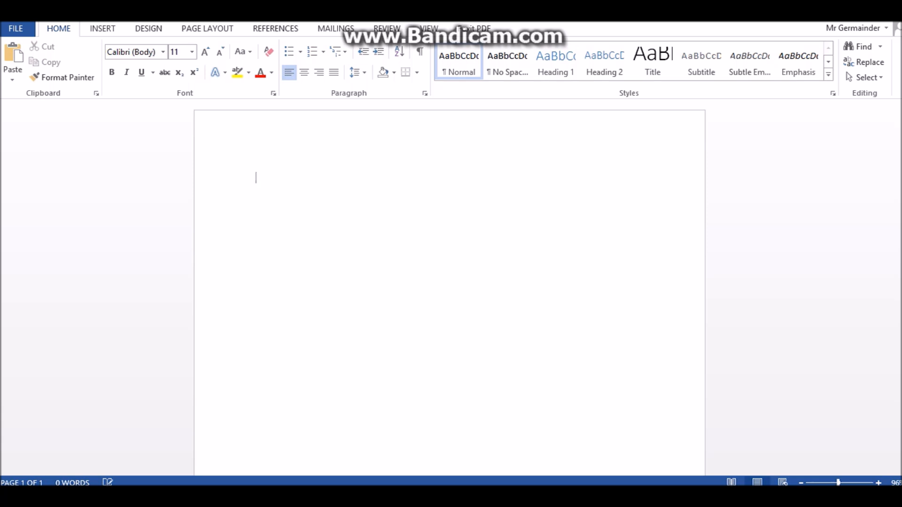
click(102, 28)
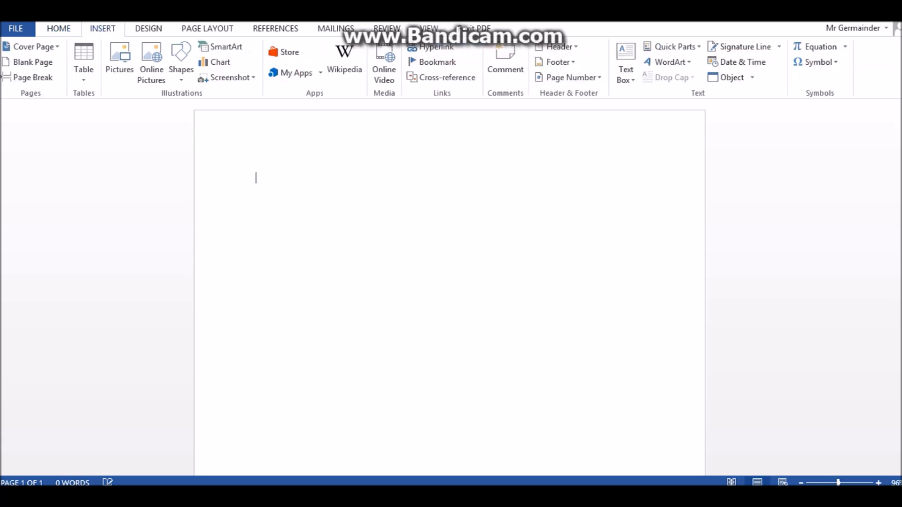
- Insert a SmartArt Organization Chart from the Hierarchy category
click(222, 47)
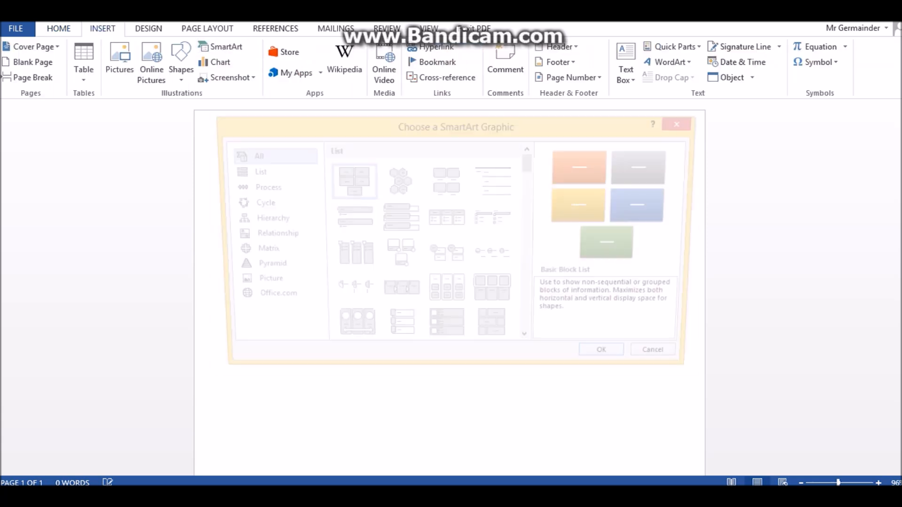
click(261, 219)
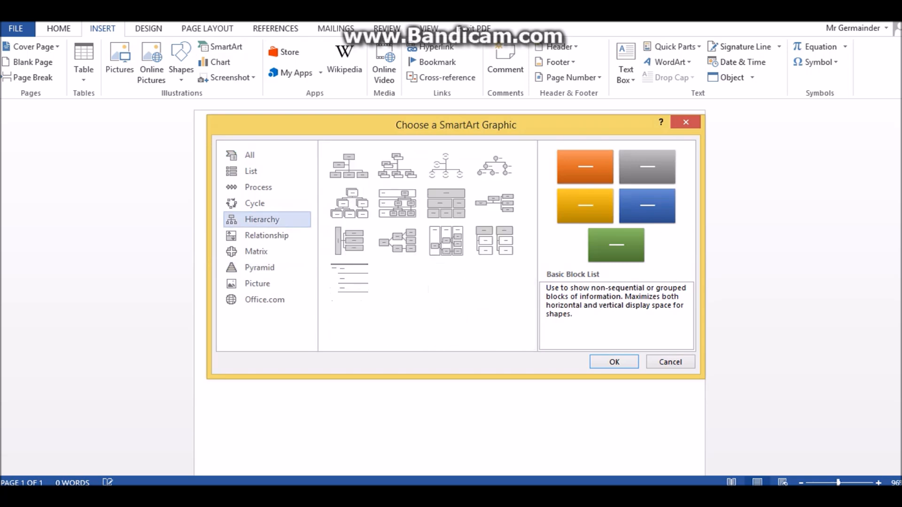
click(349, 166)
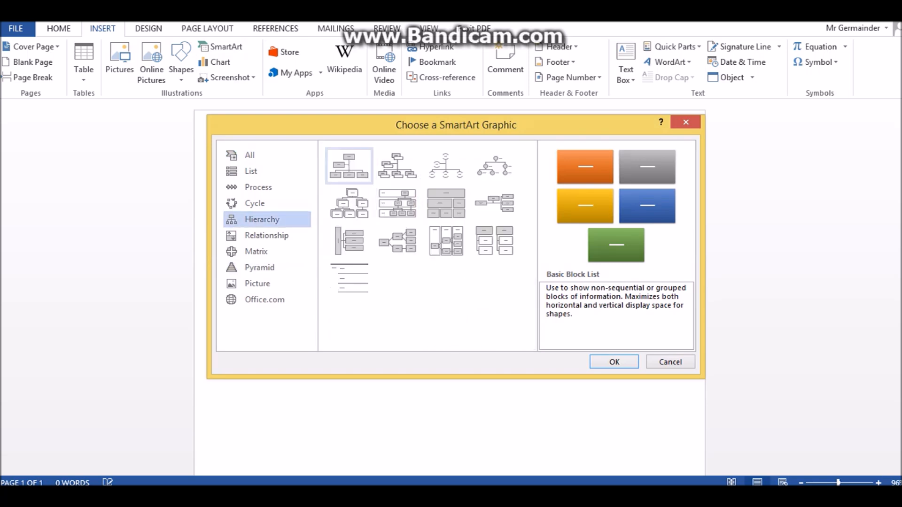
click(397, 166)
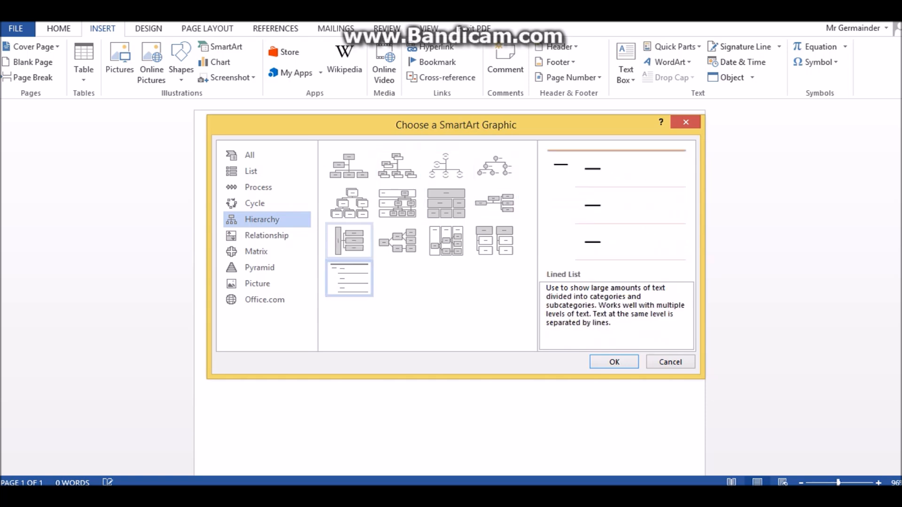
click(348, 166)
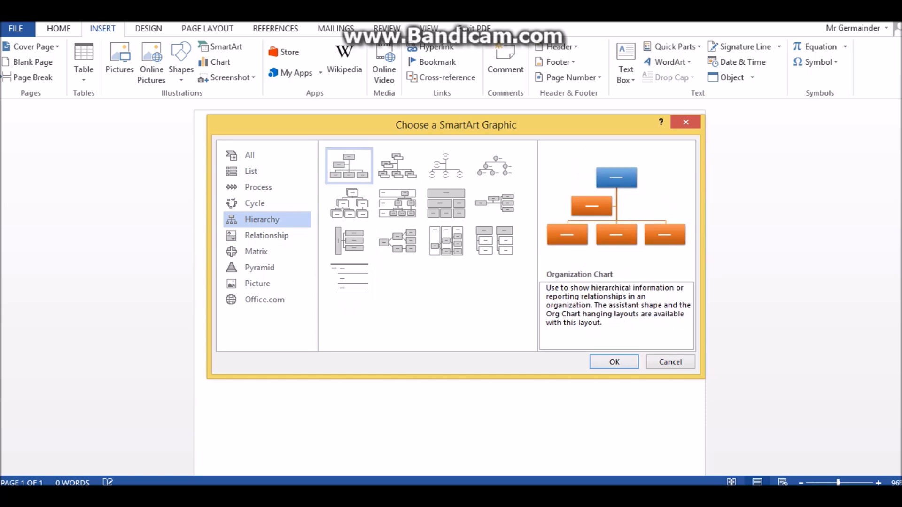
click(613, 361)
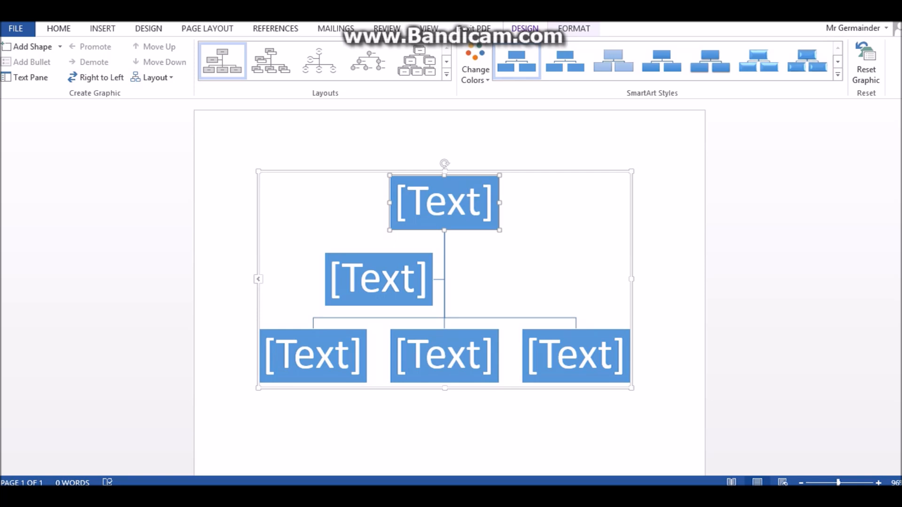
- Open the Text Pane and remove the assistant box, leaving one top box and two below
click(31, 77)
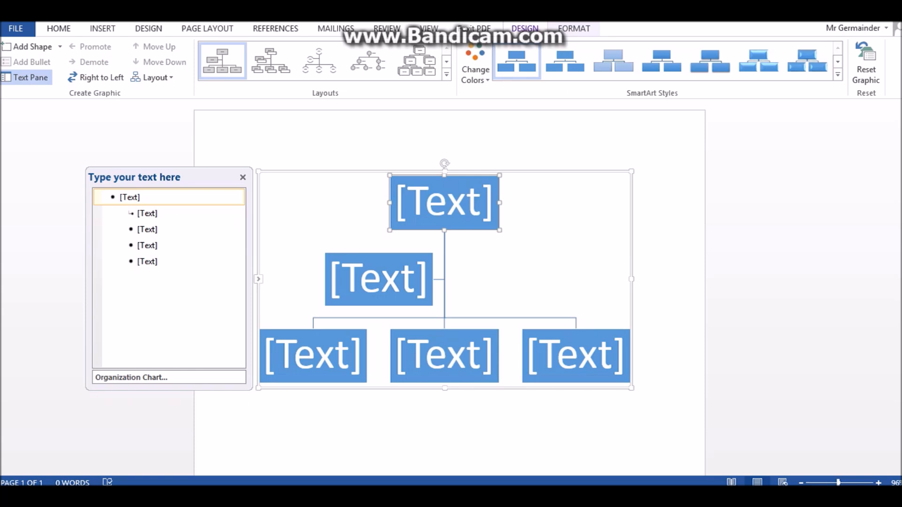
right_click(444, 202)
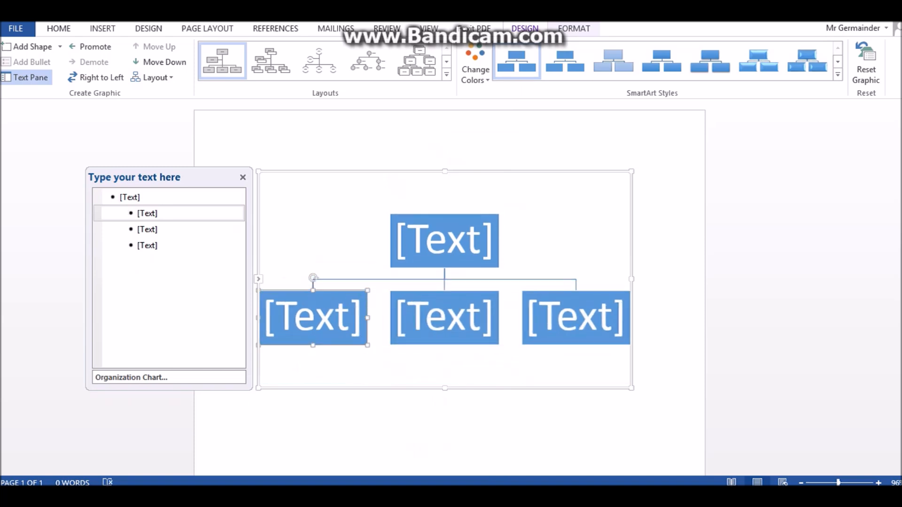
click(313, 318)
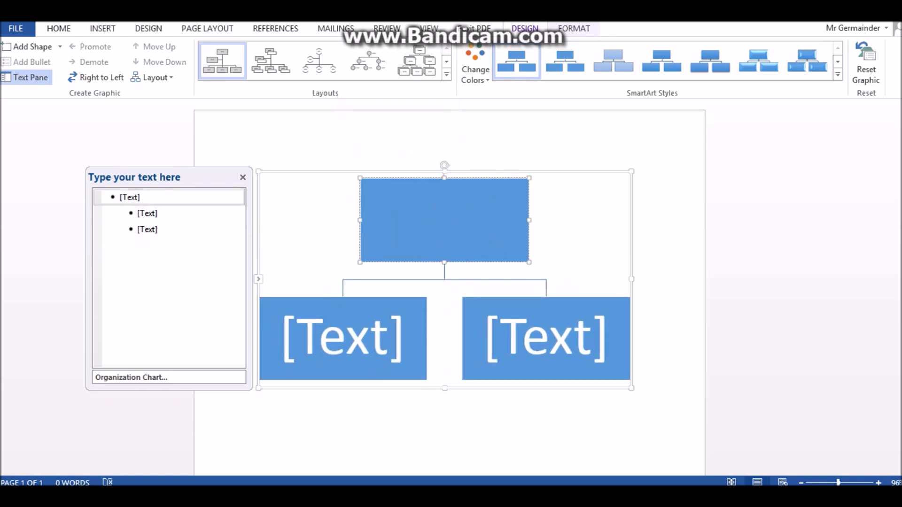
- Label the boxes Child, Father and Mother, and add a box beneath Father
text(C)
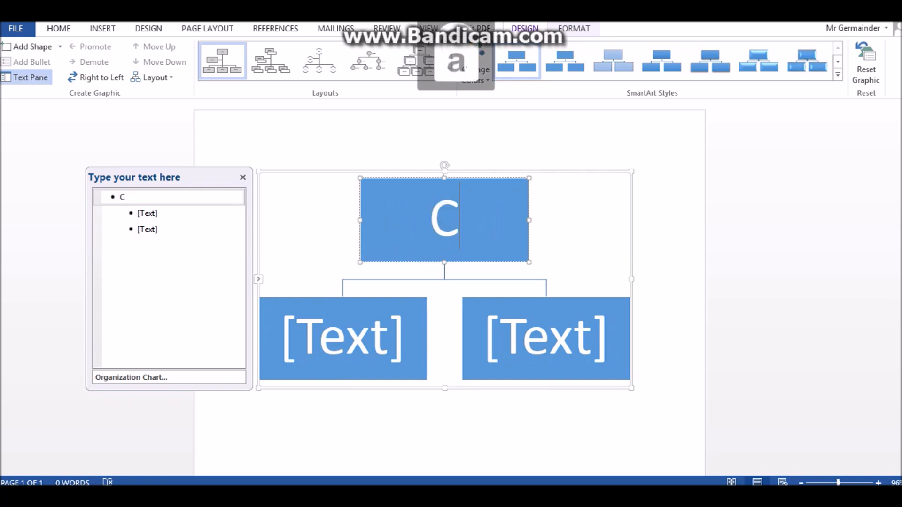
text(hild)
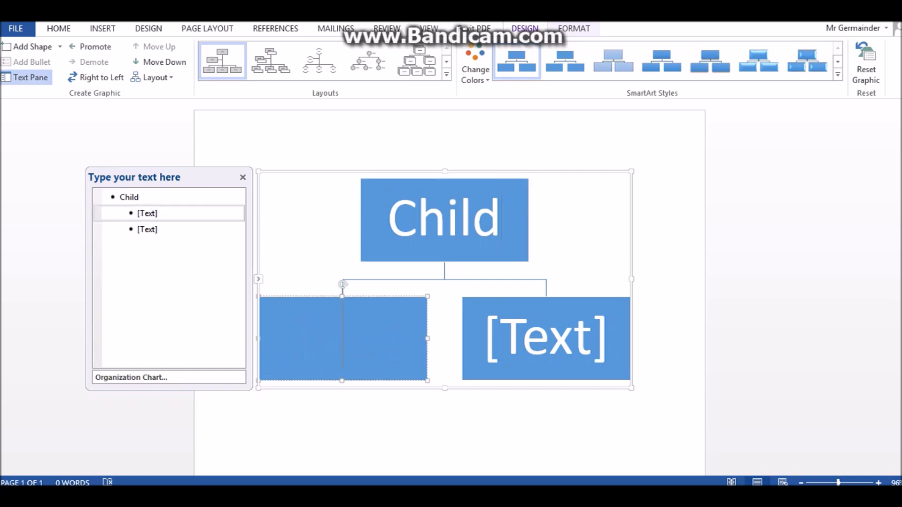
text(Father)
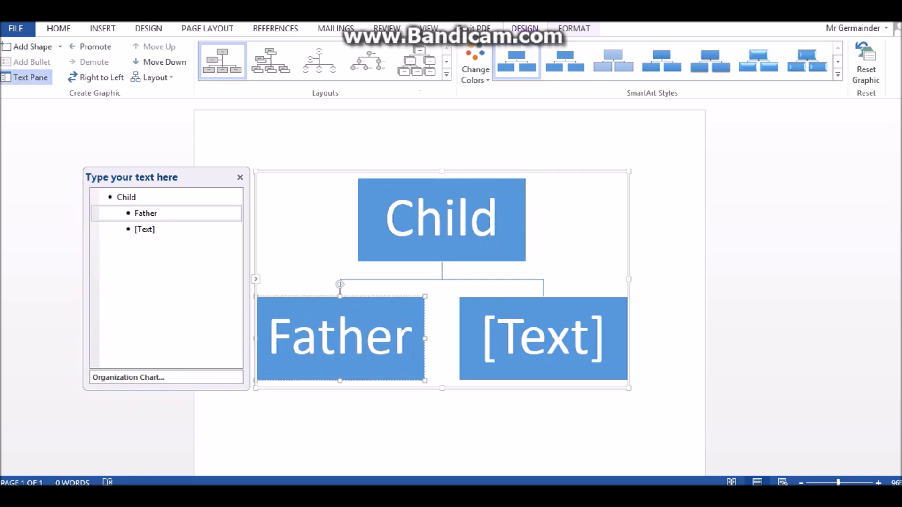
text(Moy)
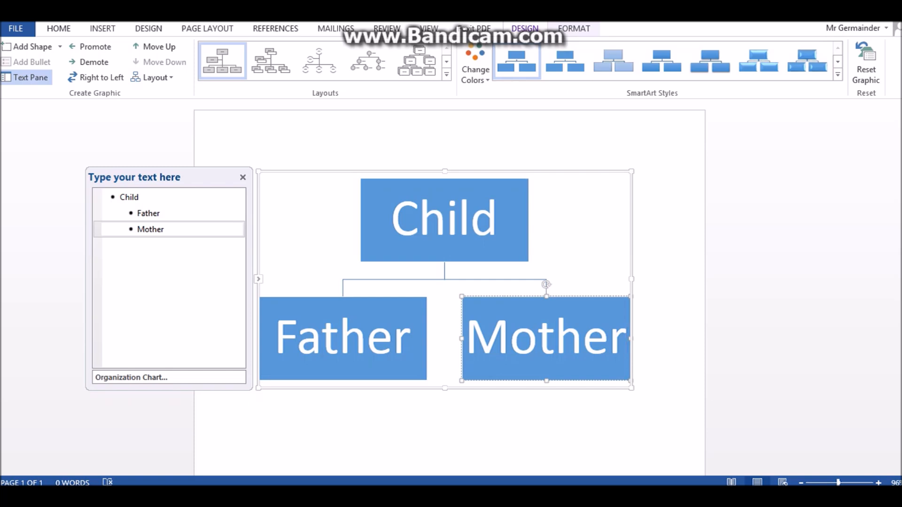
right_click(545, 338)
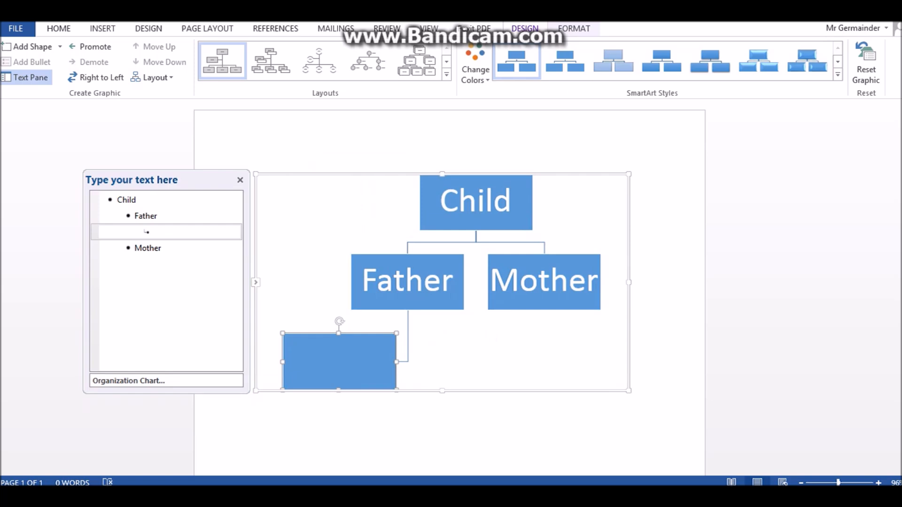
- Label Father's boxes Grandmother and Grandfather, then add an empty box below Mother
text(G)
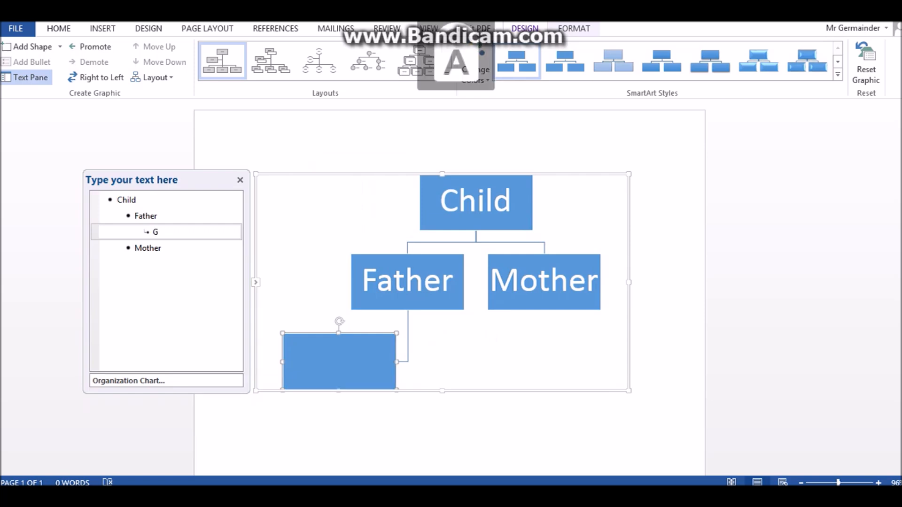
text(ra)
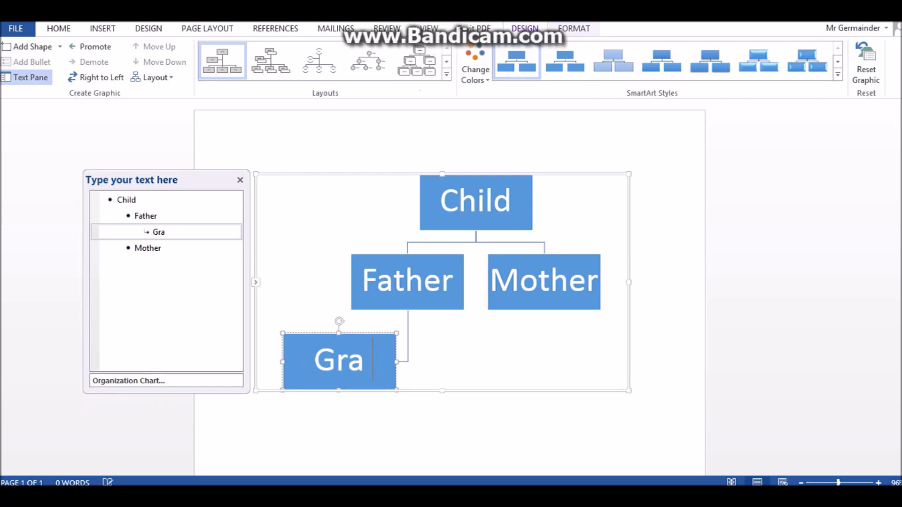
text(ndmother)
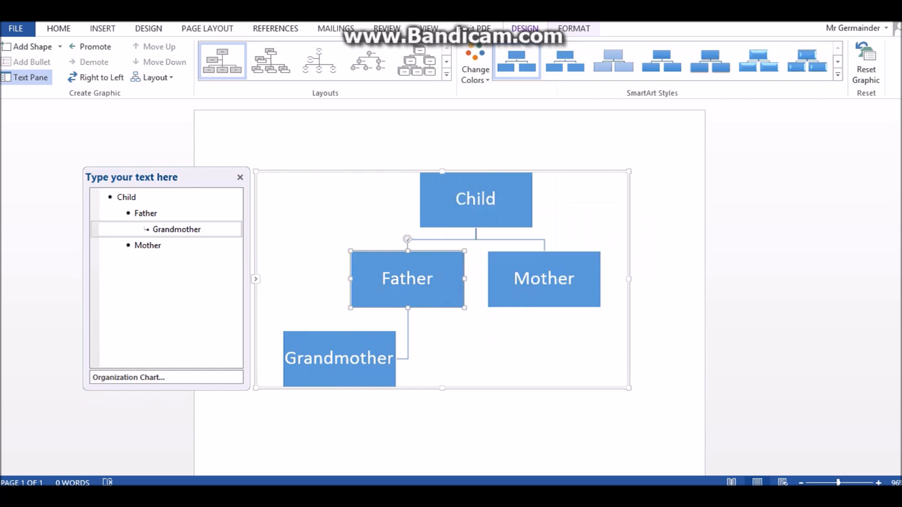
text(Gra)
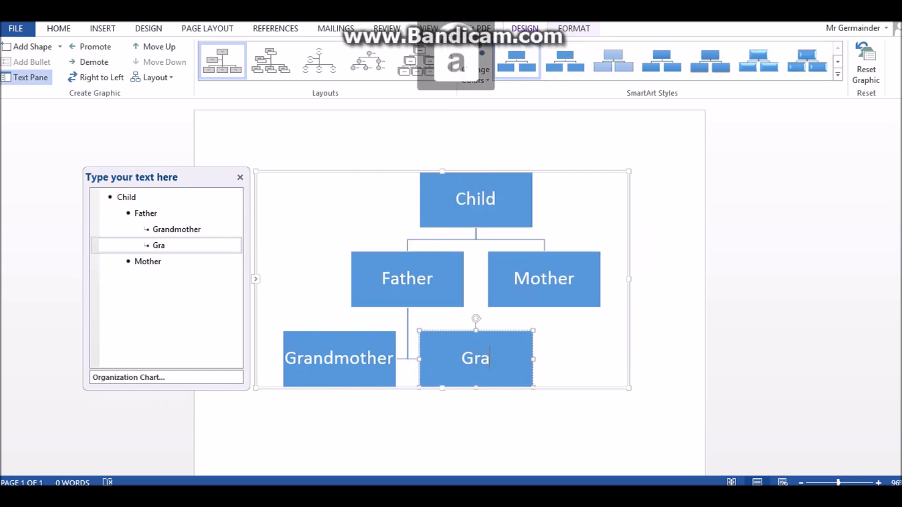
text(ndfa)
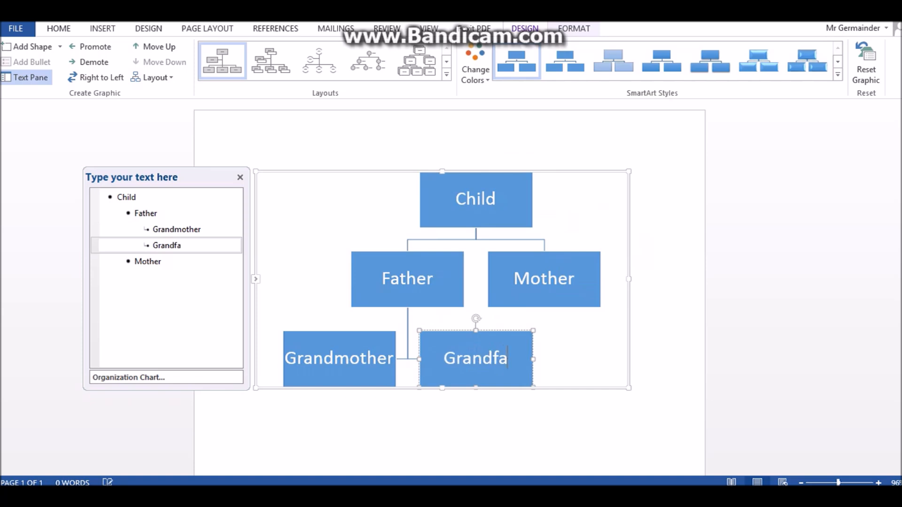
key(Backspace)
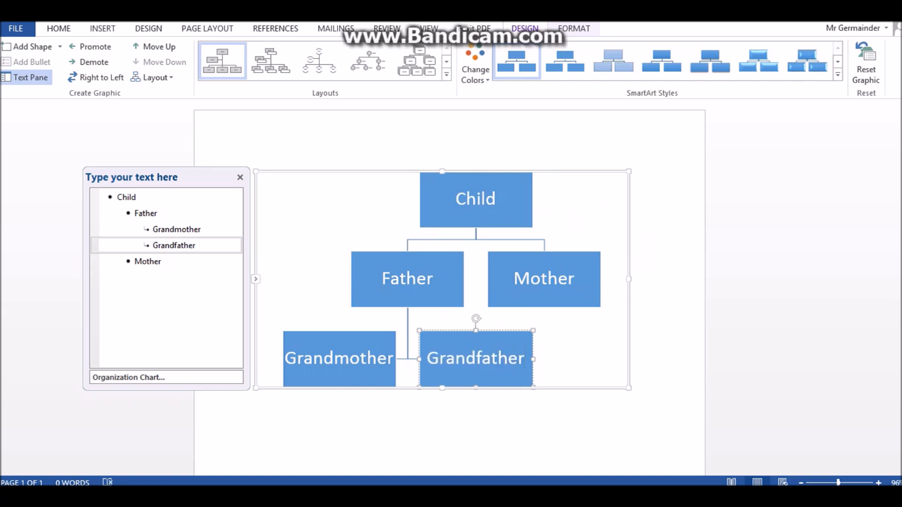
right_click(543, 279)
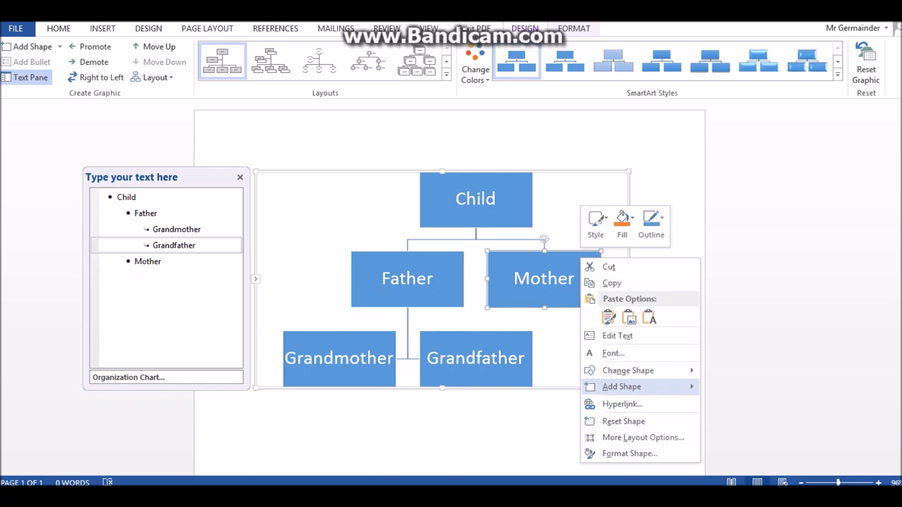
click(621, 386)
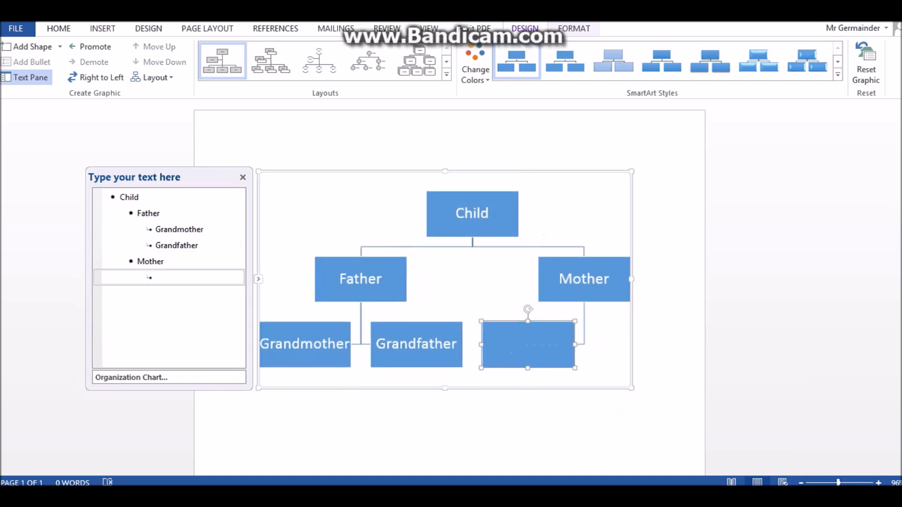
- Add a second box under Mother, label it Grandfather, and close the Text Pane
right_click(528, 345)
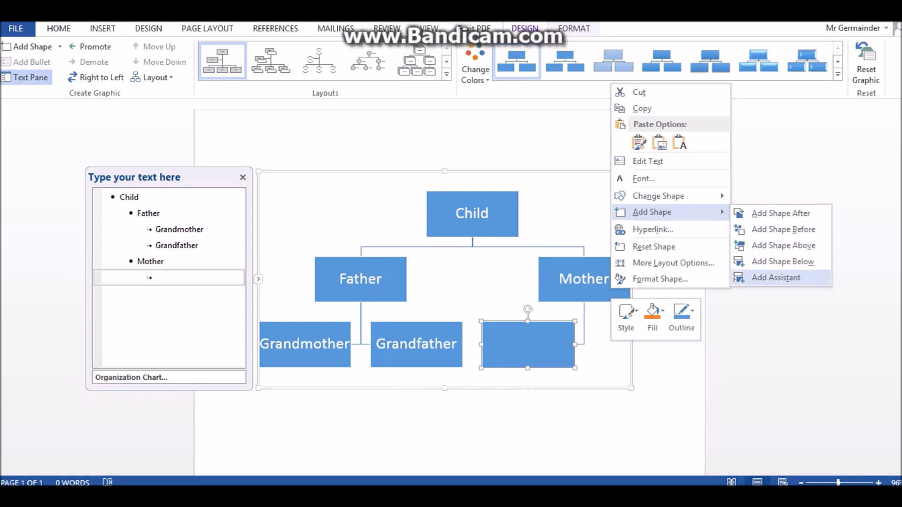
click(776, 277)
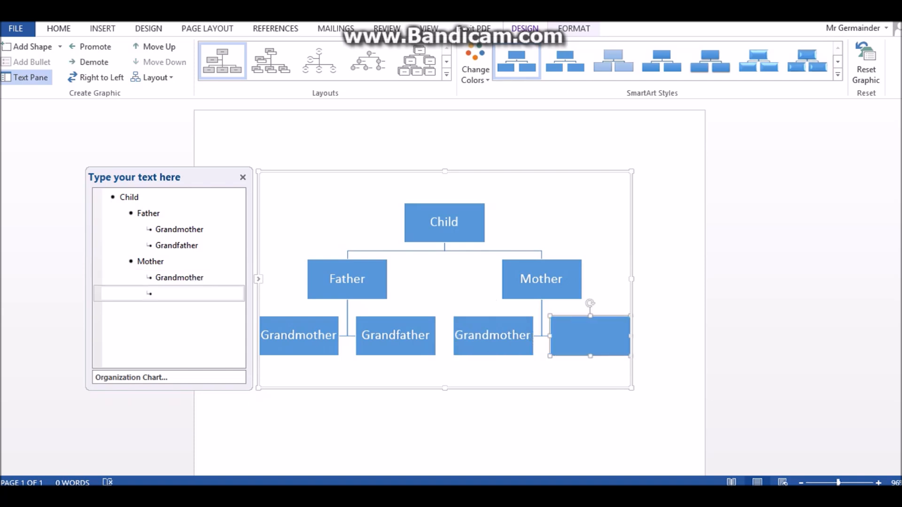
text(Grandfat)
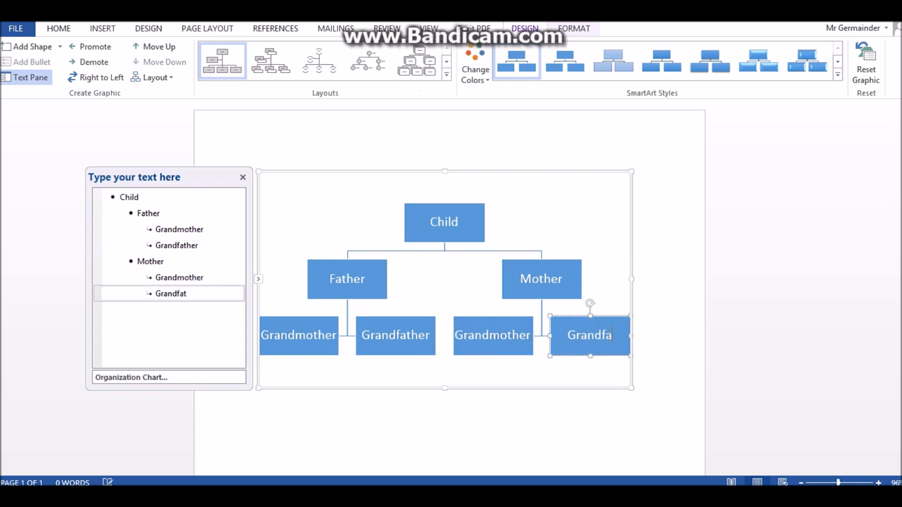
text(her)
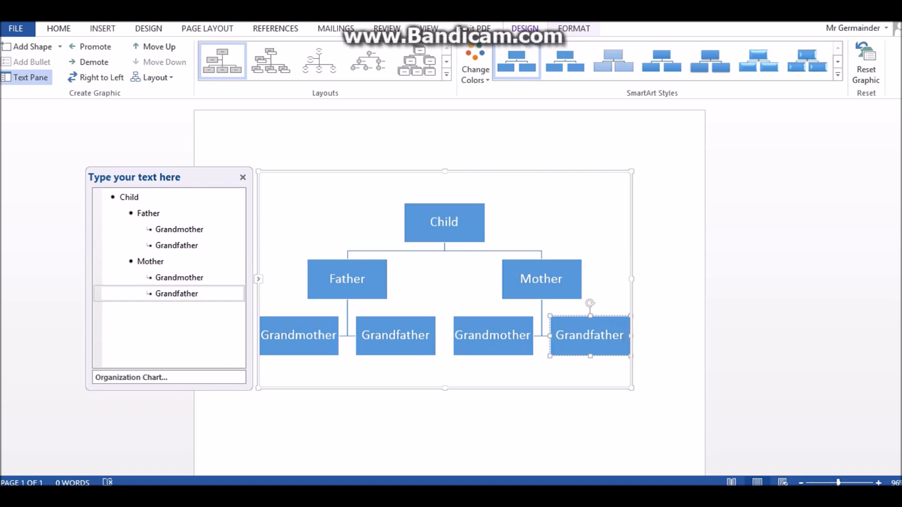
click(243, 176)
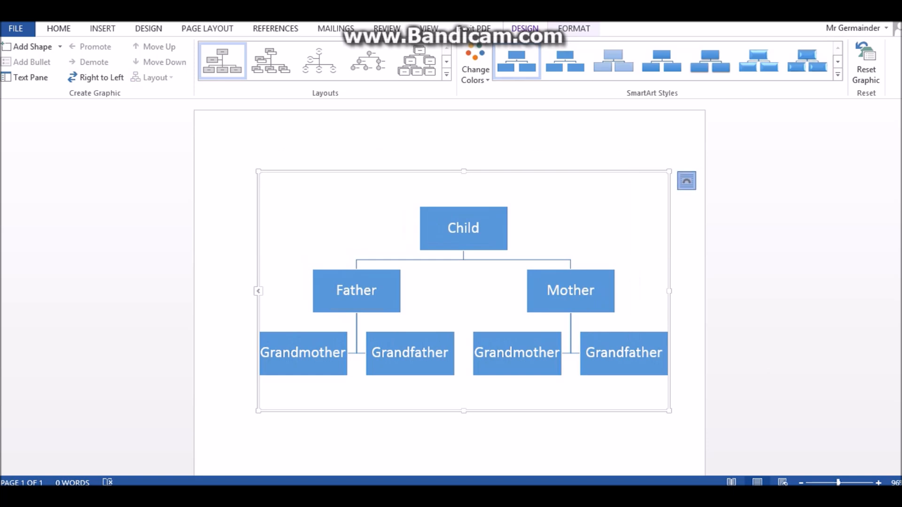
- Set the family tree graphic to a With Text Wrapping layout option
click(686, 180)
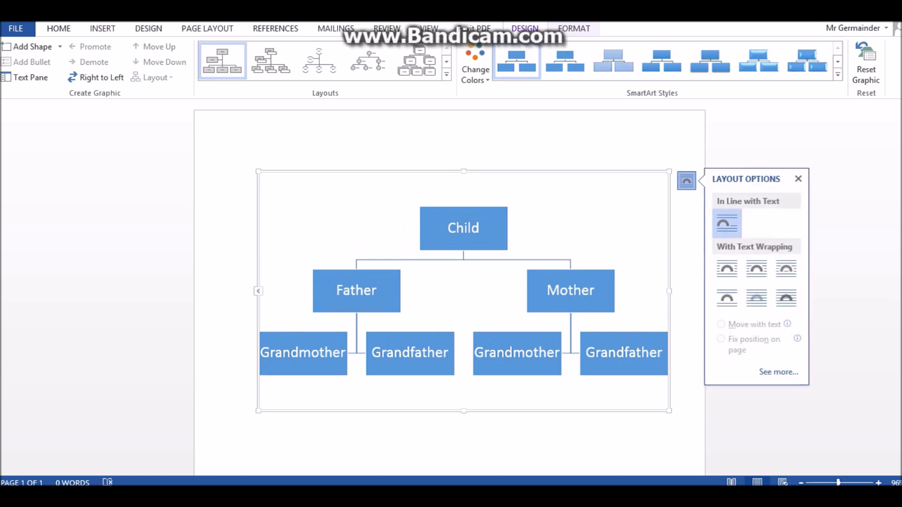
click(756, 270)
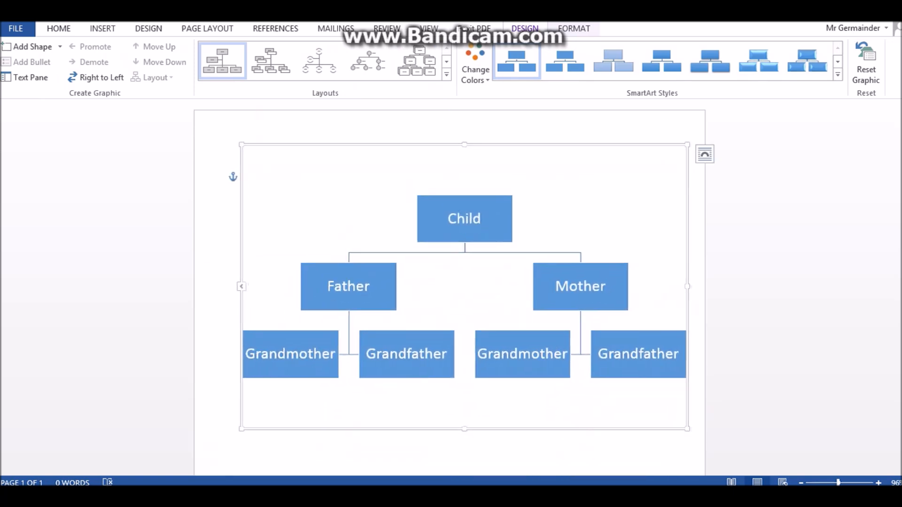
right_click(348, 286)
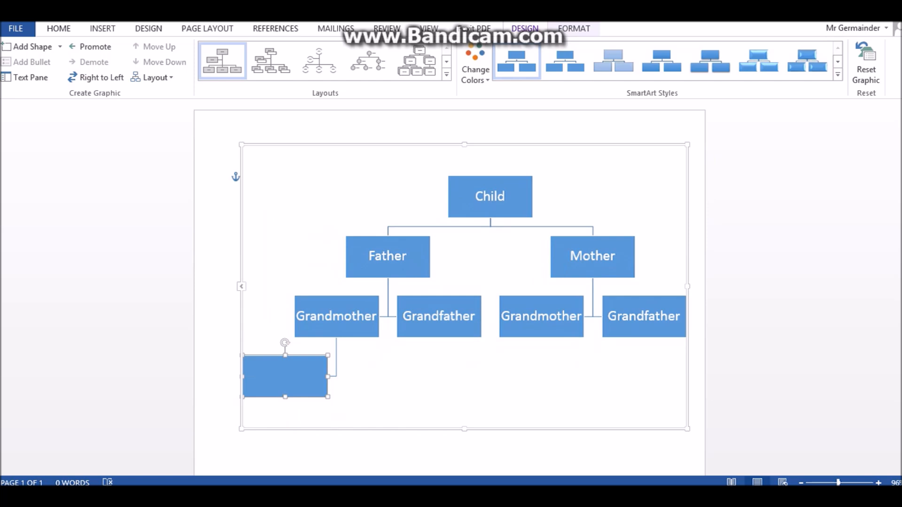
- Type 'Great GrandMother' into the new box under Father's Grandmother
text(Great G)
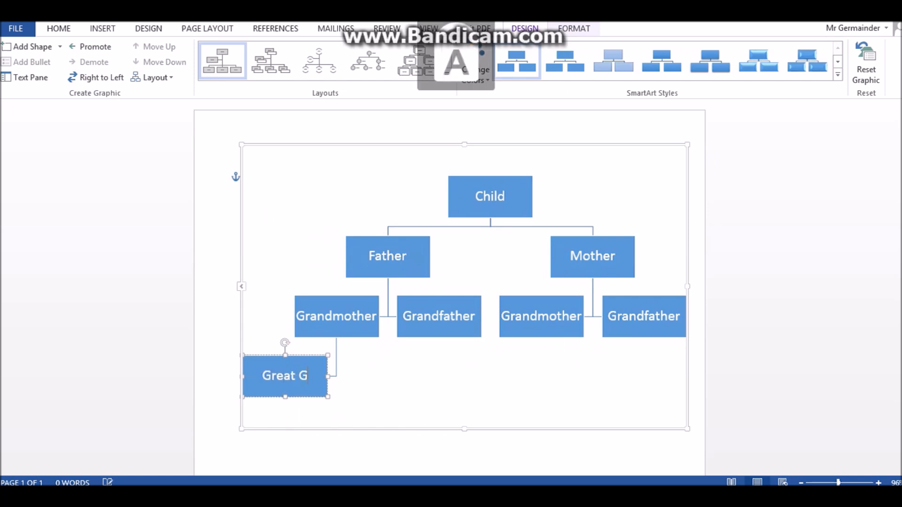
text(randMother)
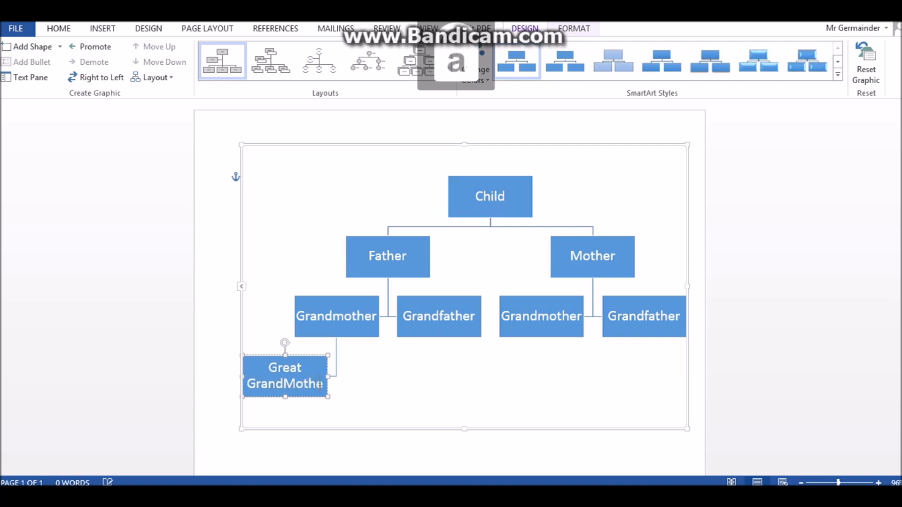